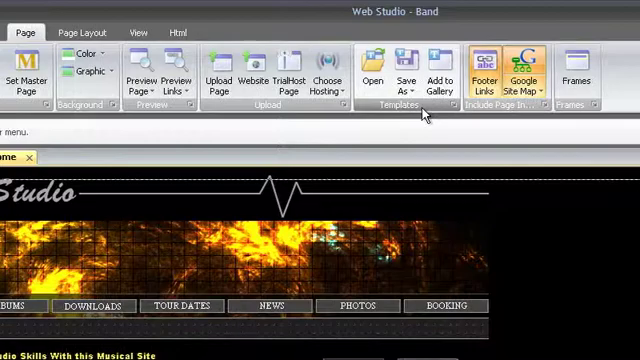
Open the Band .ova page file from the Desktop
{"action": "left_click", "coordinate": [372, 68]}
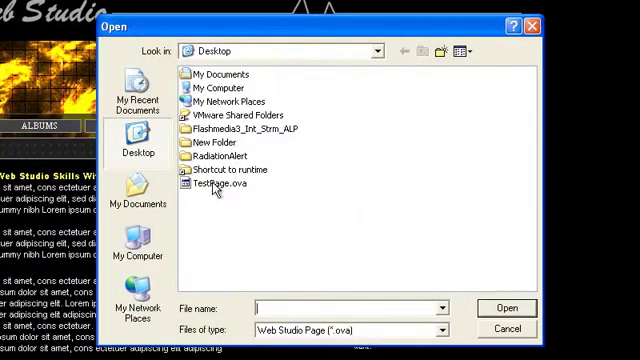
{"action": "left_click", "coordinate": [228, 186]}
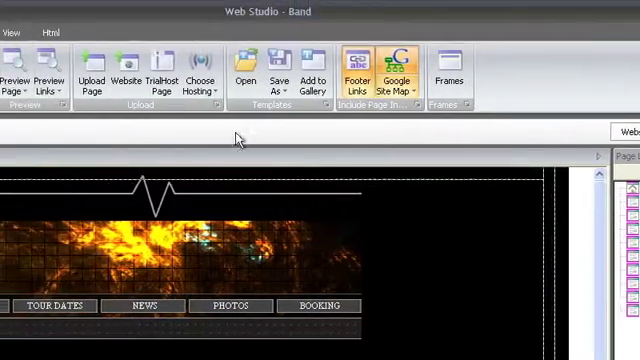
{"action": "mouse_move", "coordinate": [284, 64]}
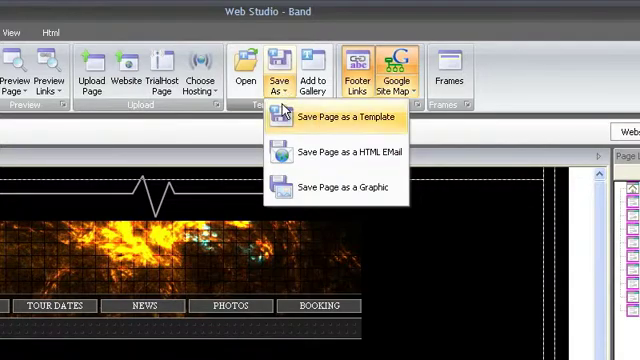
Choose Save Page as a HTML EMail from the Save As options
{"action": "left_click", "coordinate": [344, 120]}
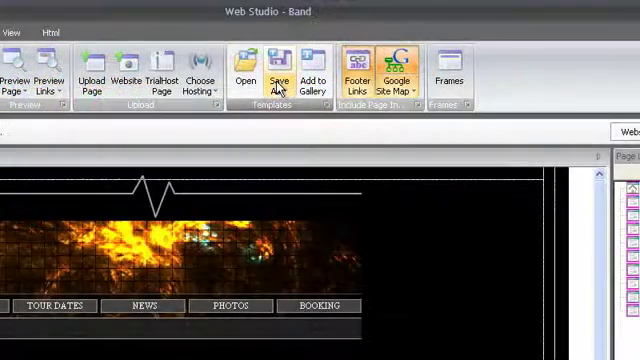
{"action": "left_click", "coordinate": [280, 70]}
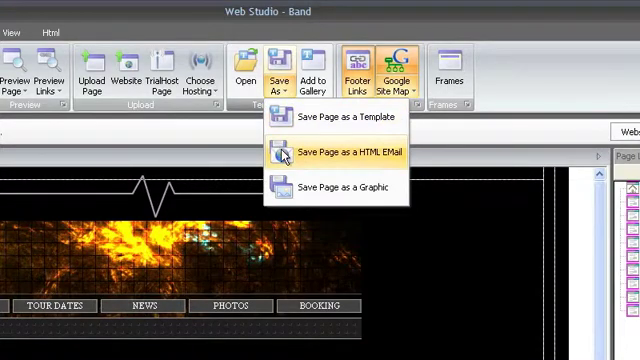
{"action": "left_click", "coordinate": [344, 150]}
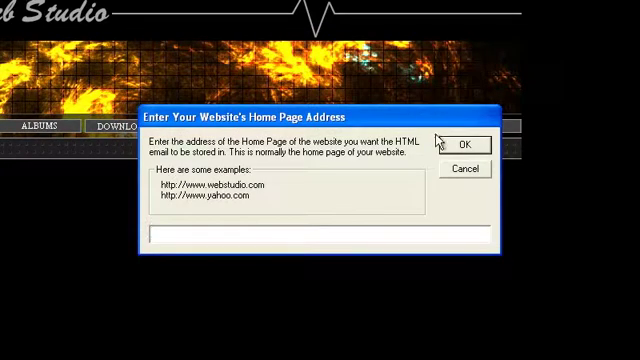
{"action": "type", "text": "http://www.webstudio.com"}
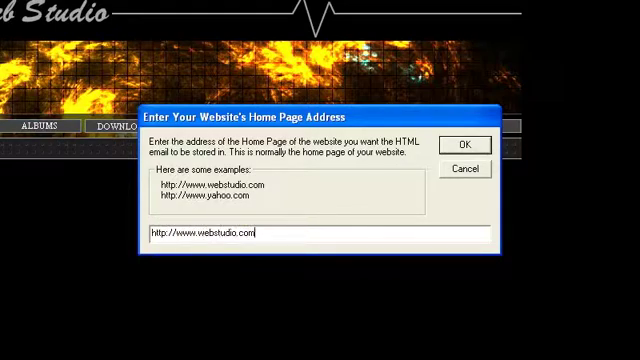
{"action": "type", "text": "/"}
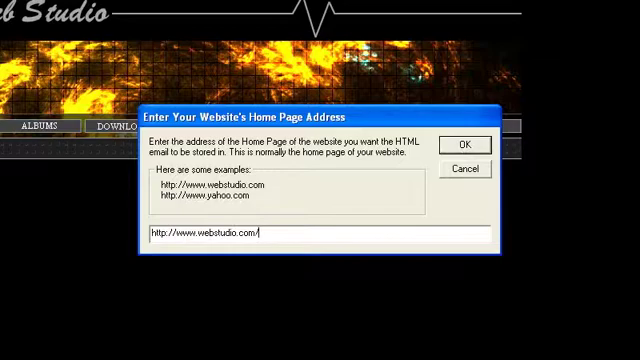
{"action": "type", "text": "emails/"}
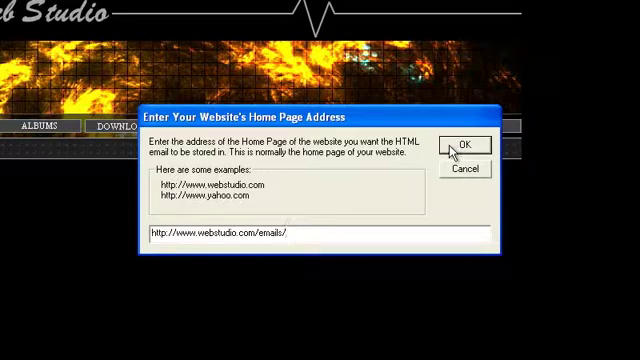
{"action": "left_click", "coordinate": [468, 144]}
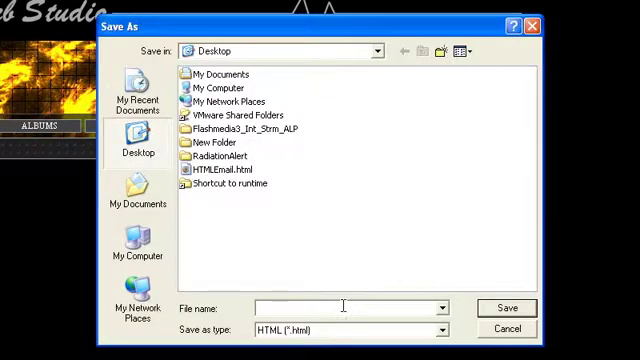
Create and rename a new desktop folder, then save HTMLEmail.html inside it
{"action": "type", "text": "MLEmail.html"}
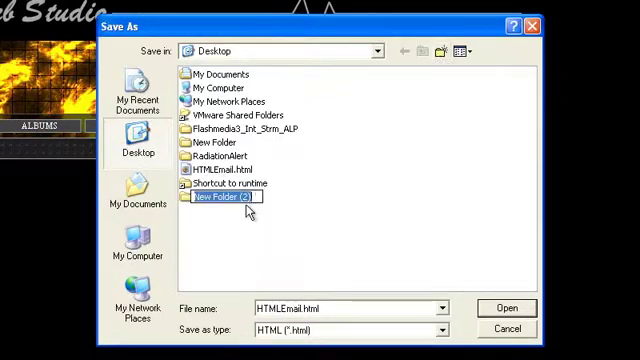
{"action": "type", "text": "HTML E"}
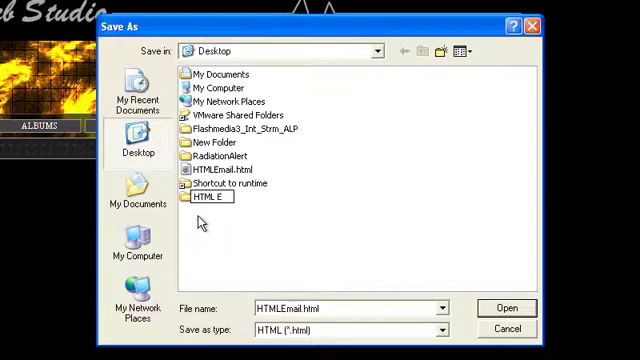
{"action": "double_click", "coordinate": [208, 196]}
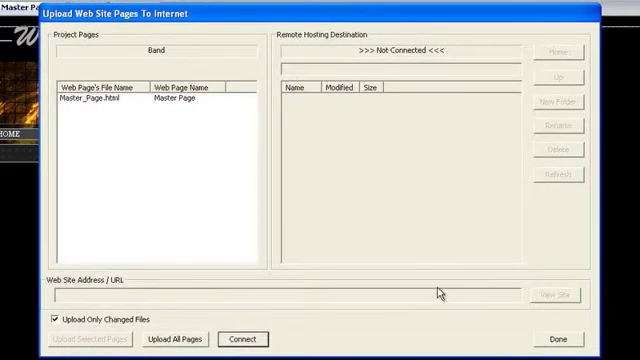
{"action": "mouse_move", "coordinate": [180, 212]}
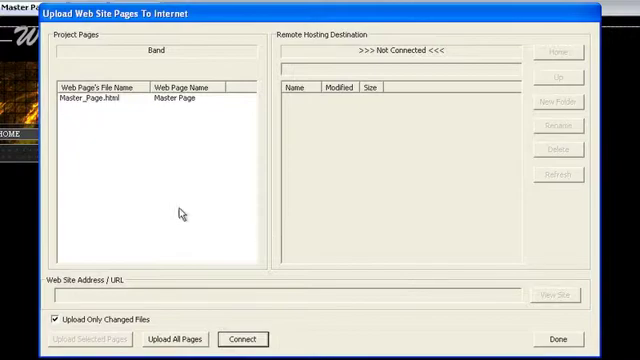
Upload Master_Page.html to /httpdocs/Emails on the host and acknowledge success
{"action": "left_click", "coordinate": [92, 104]}
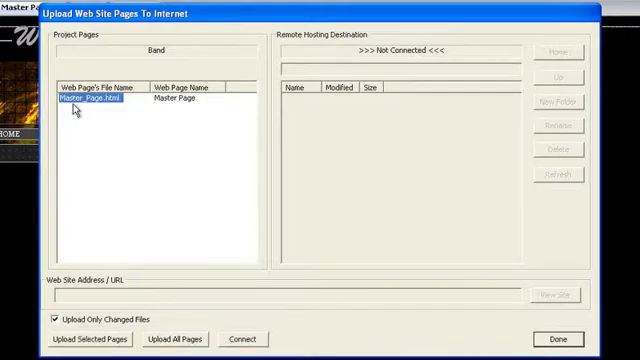
{"action": "mouse_move", "coordinate": [110, 288]}
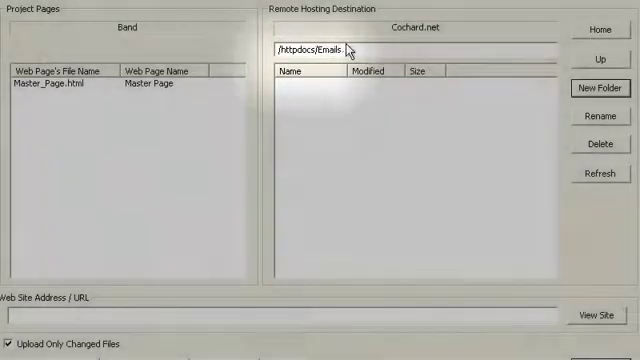
{"action": "left_click", "coordinate": [100, 304]}
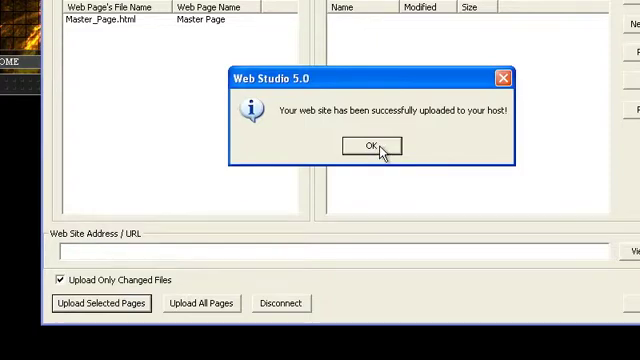
{"action": "mouse_move", "coordinate": [384, 152]}
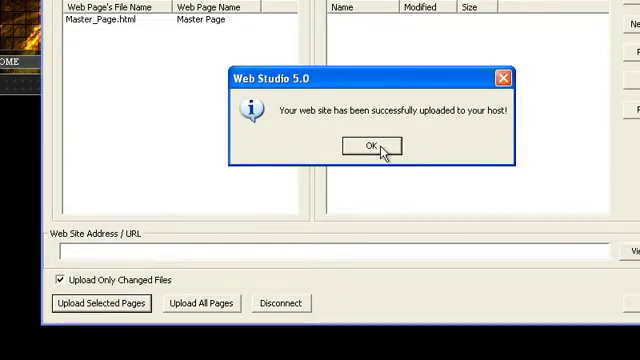
{"action": "left_click", "coordinate": [372, 144]}
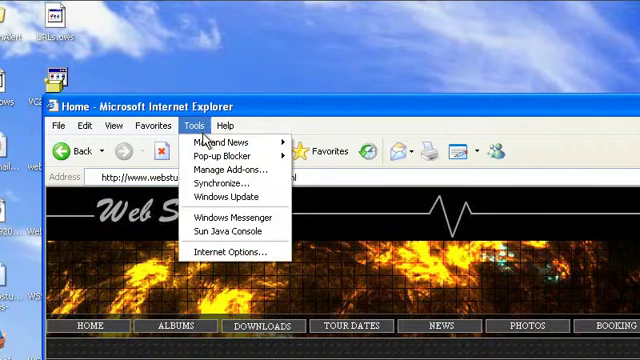
{"action": "mouse_move", "coordinate": [216, 148]}
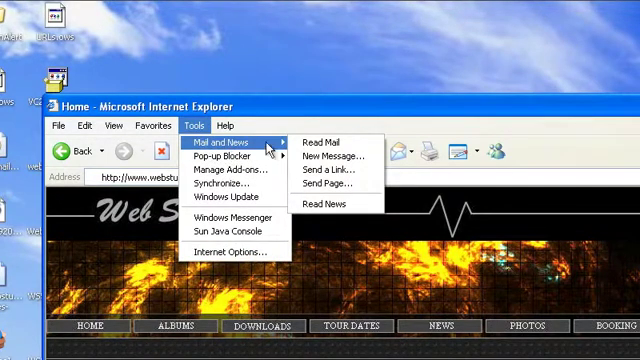
{"action": "mouse_move", "coordinate": [336, 184]}
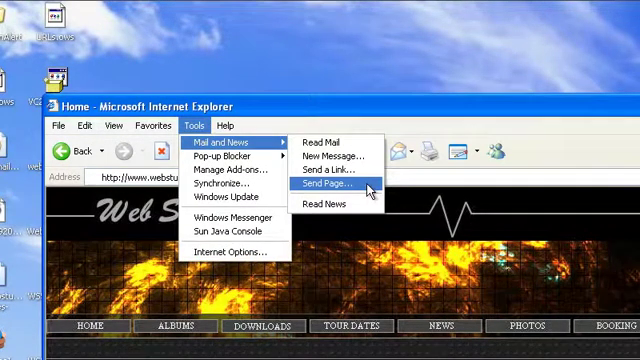
Send the displayed Home page via Tools > Mail and News > Send Page
{"action": "left_click", "coordinate": [324, 186]}
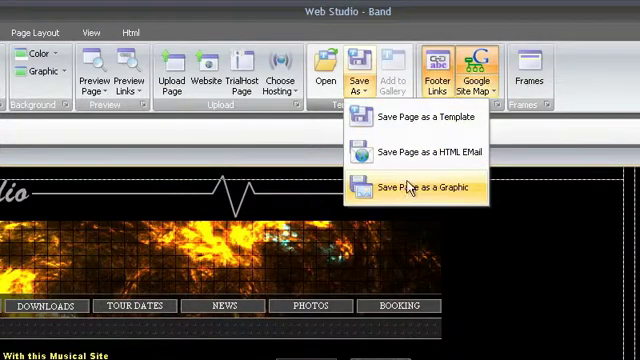
{"action": "mouse_move", "coordinate": [416, 188]}
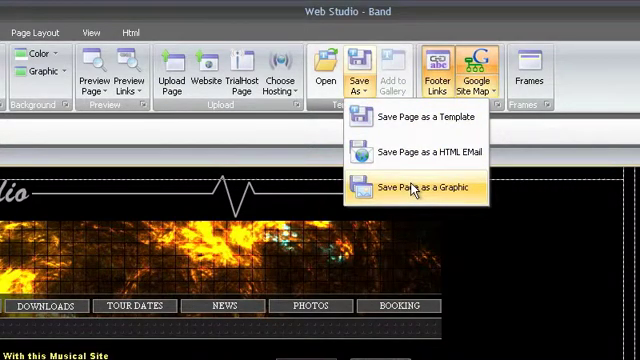
Save the Band page as a graphic image from the Save As options
{"action": "left_click", "coordinate": [420, 188]}
{"action": "type", "text": "My B"}
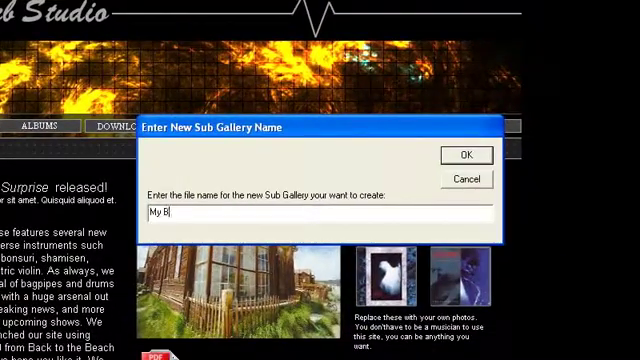
Confirm the new sub gallery name so the page is added to the gallery
{"action": "left_click", "coordinate": [464, 156]}
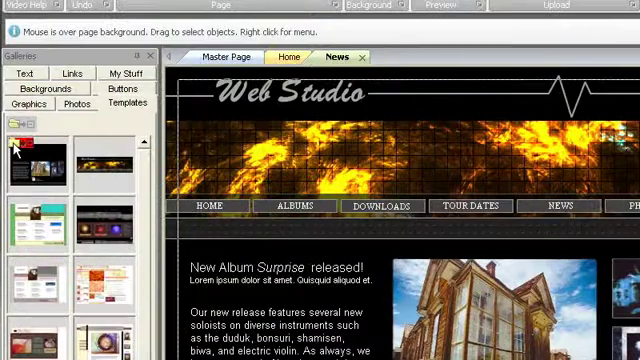